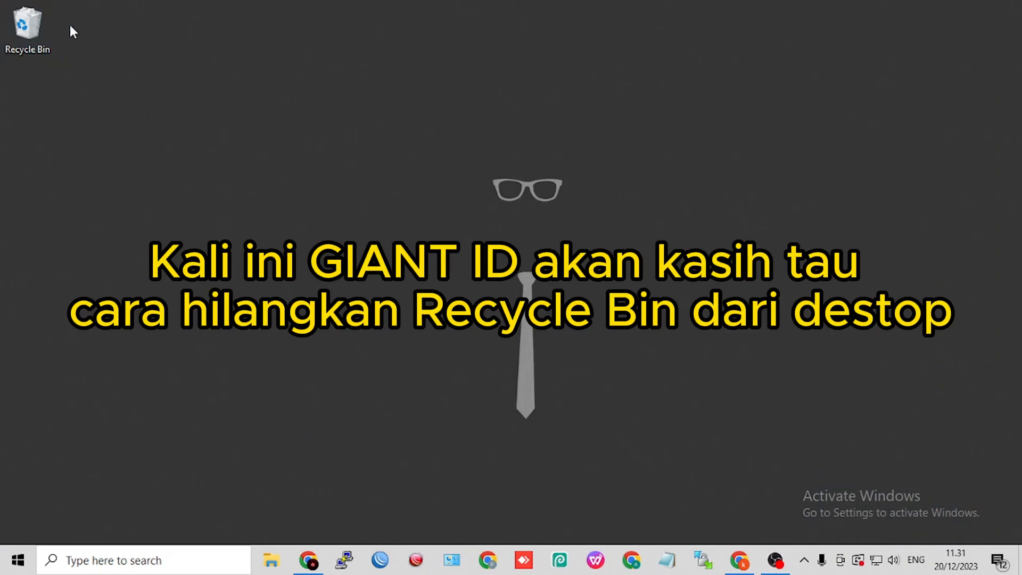
mouse_move(57, 75)
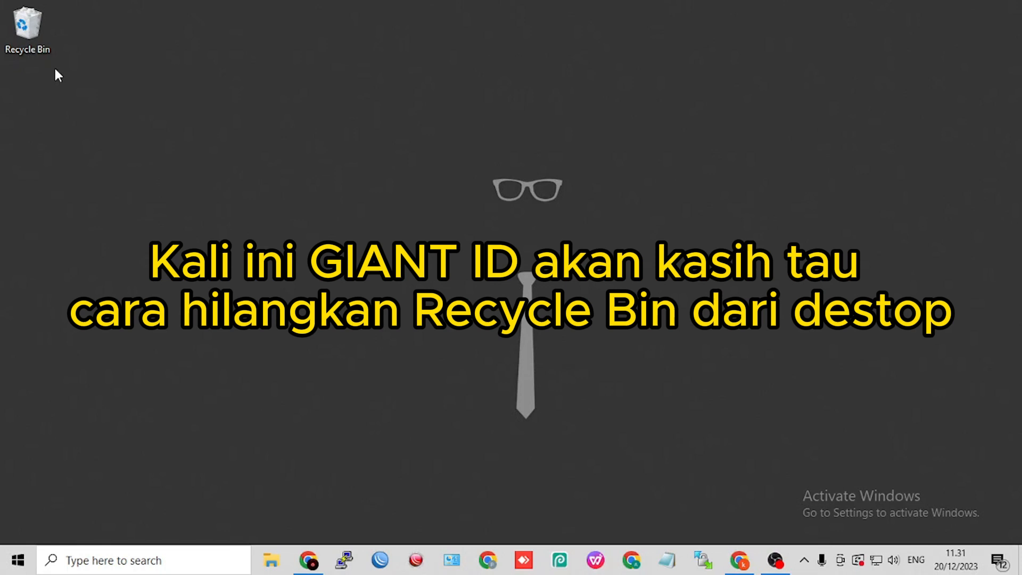
mouse_move(80, 108)
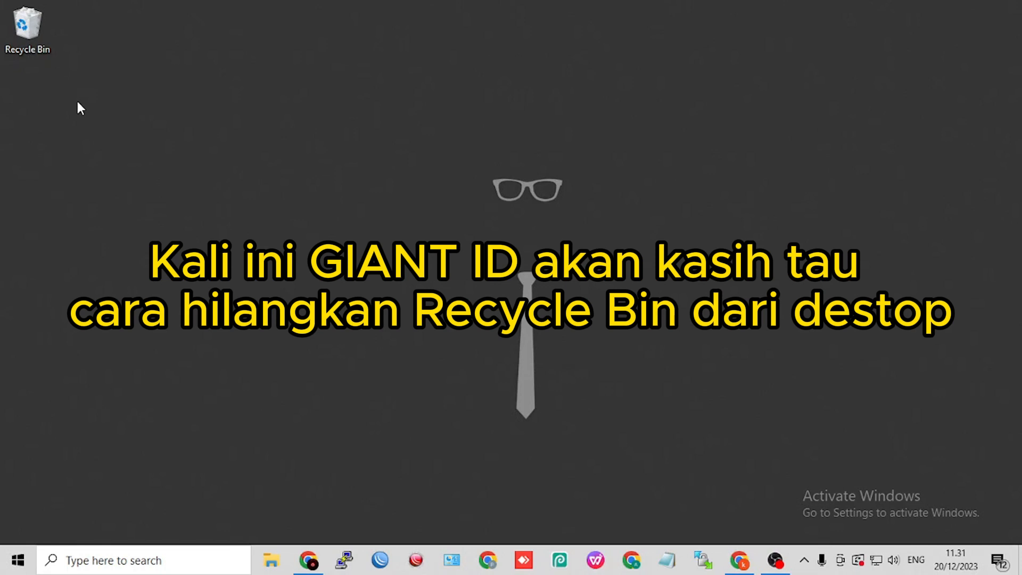
mouse_move(164, 141)
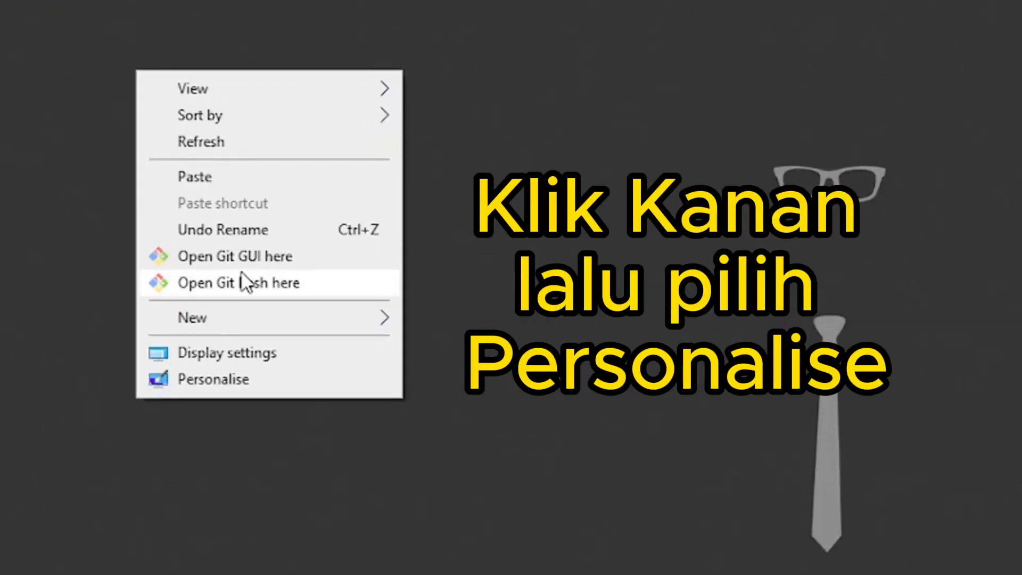
mouse_move(267, 362)
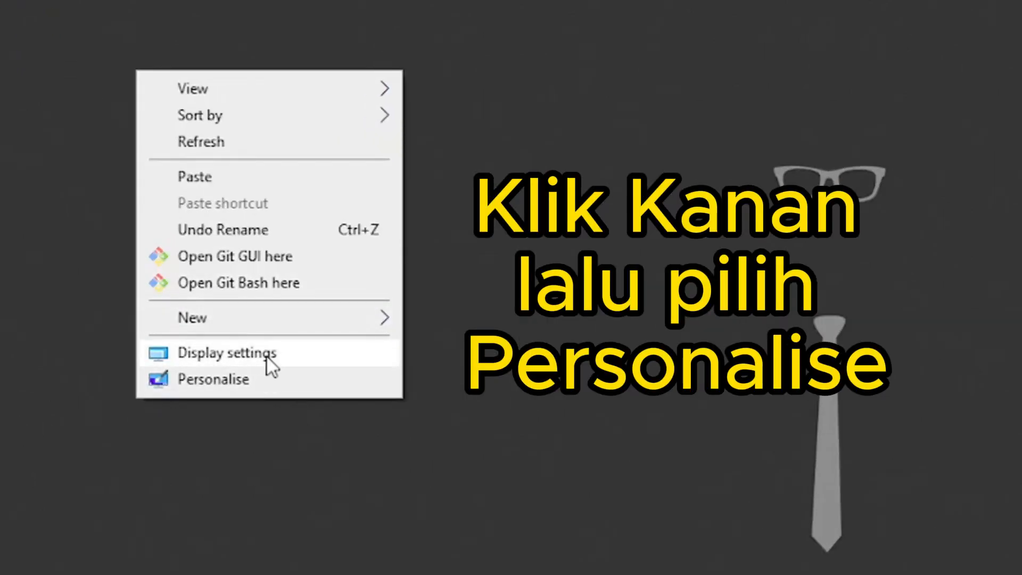
mouse_move(235, 379)
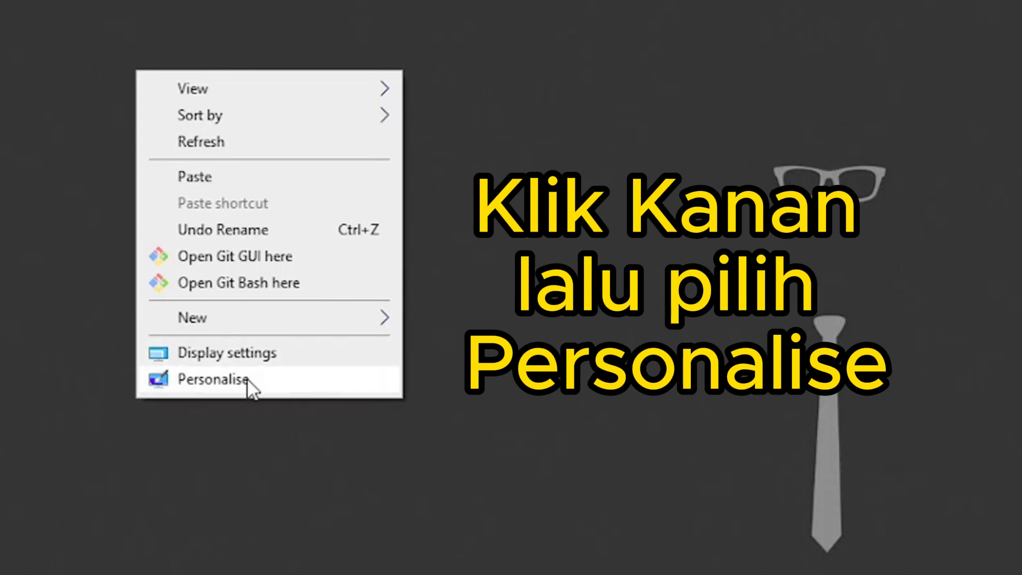
Choose Personalise from the desktop context menu to open Personalisation settings
click(232, 379)
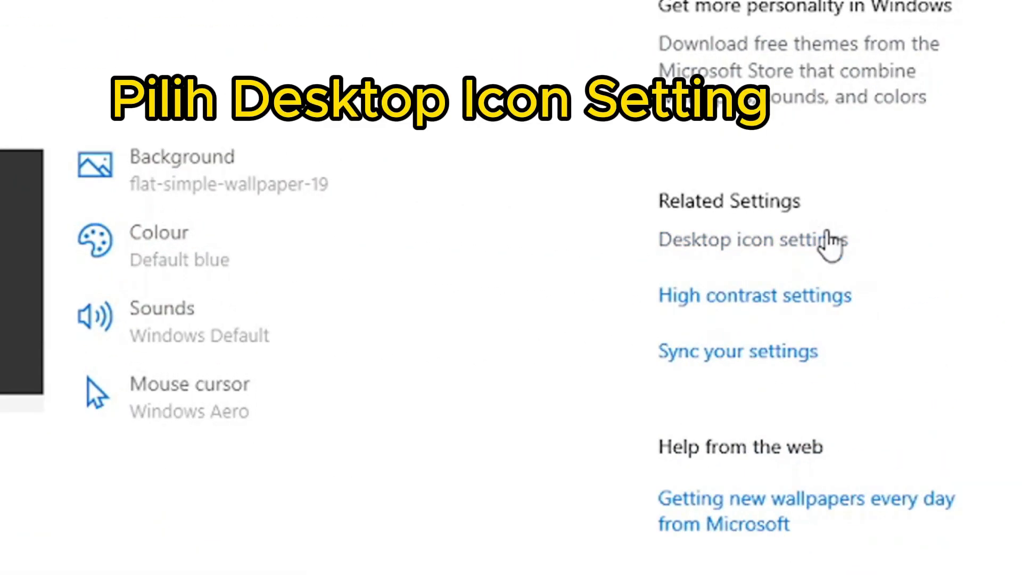
Open Desktop icon settings from the Themes page's related settings
click(752, 240)
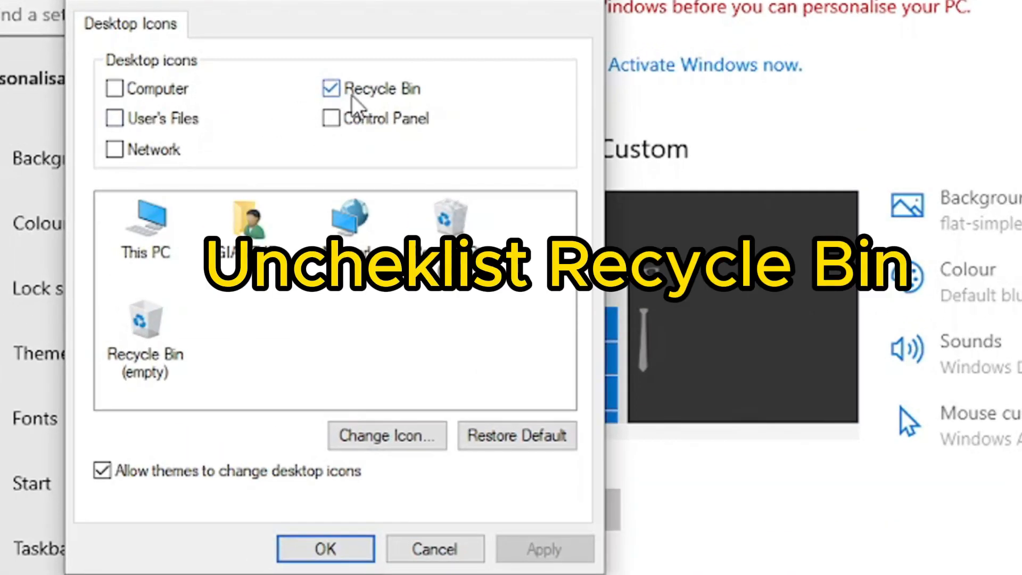
Uncheck Recycle Bin in Desktop Icon Settings, apply, and confirm with OK
click(330, 89)
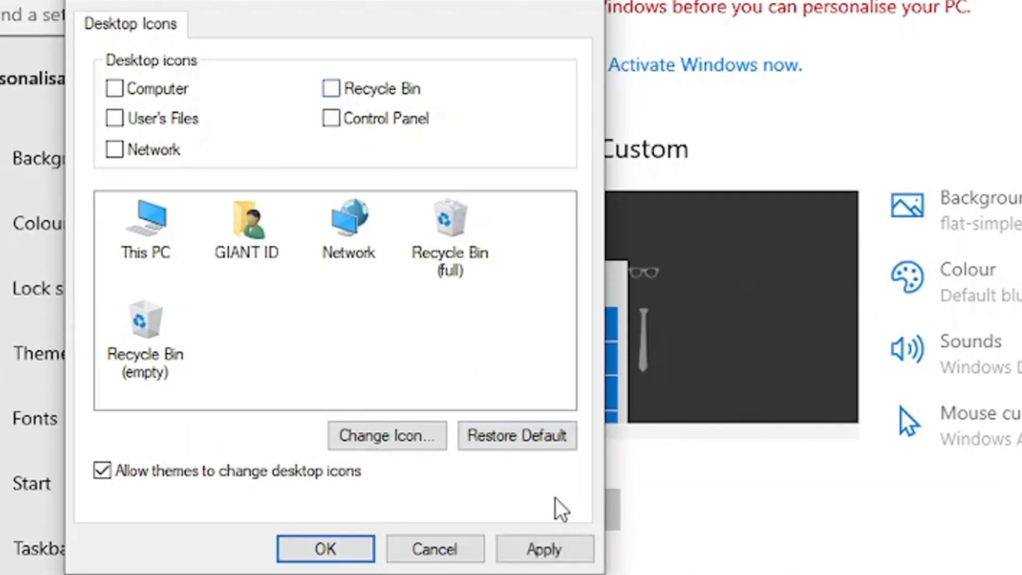
click(545, 548)
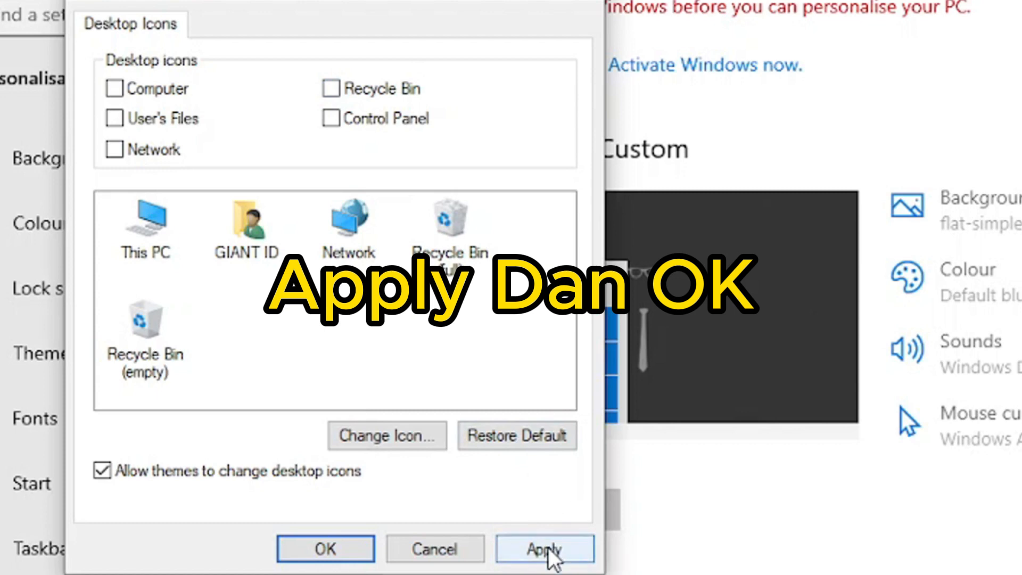
click(546, 548)
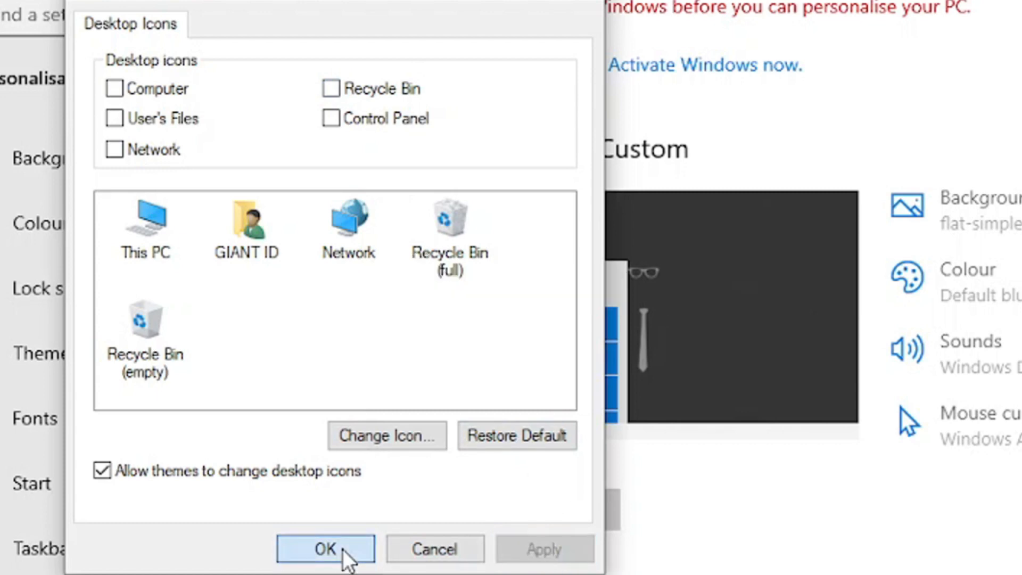
click(325, 549)
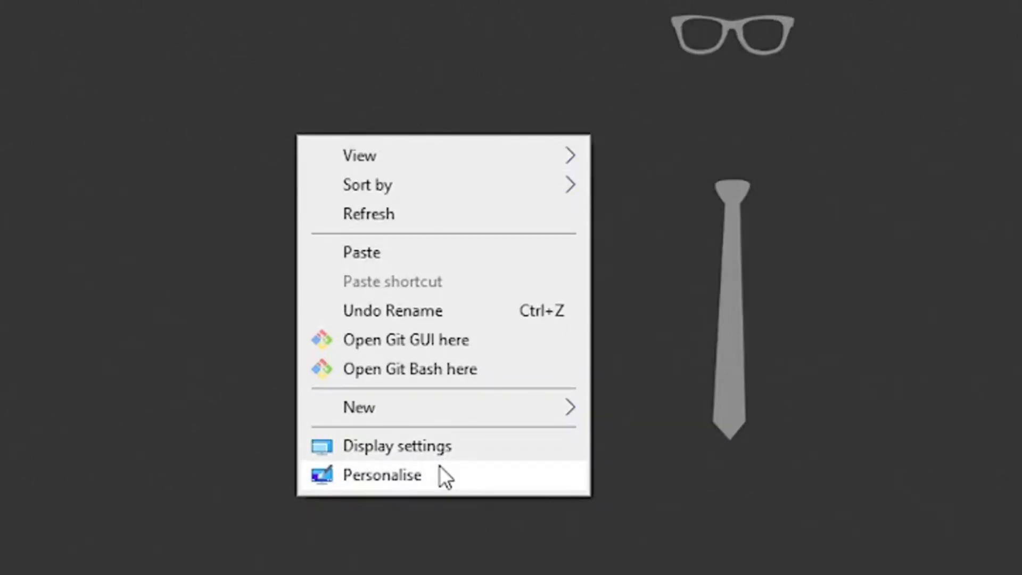
Reopen Personalisation from the desktop and switch to the Themes page
click(381, 475)
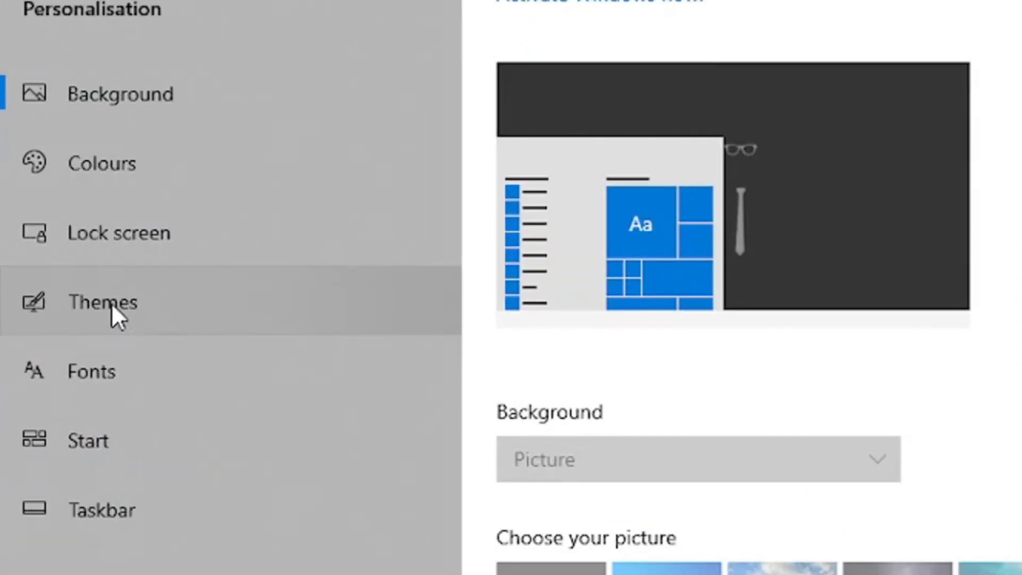
click(102, 302)
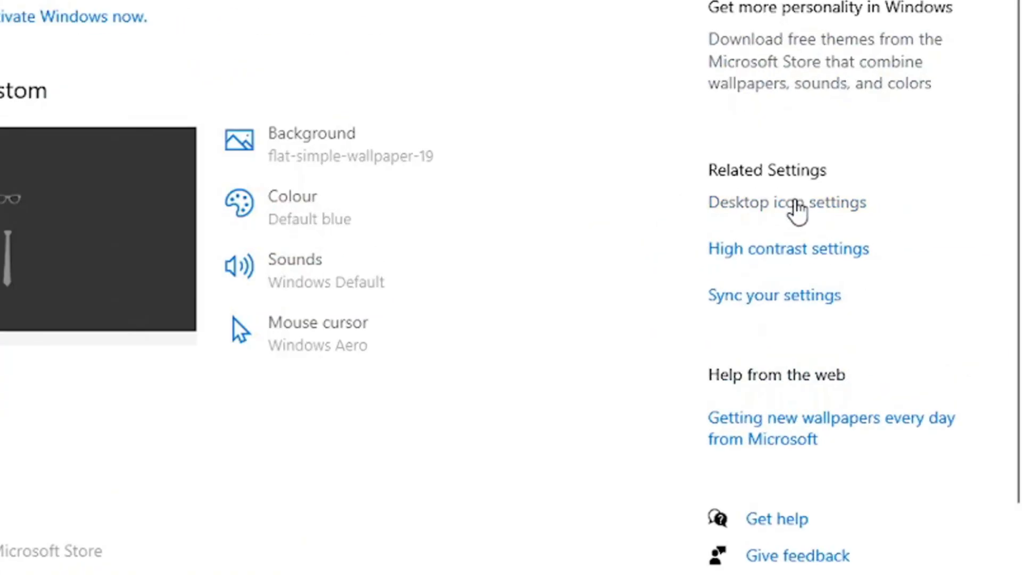
Open Desktop icon settings and re-check the Recycle Bin icon
click(787, 203)
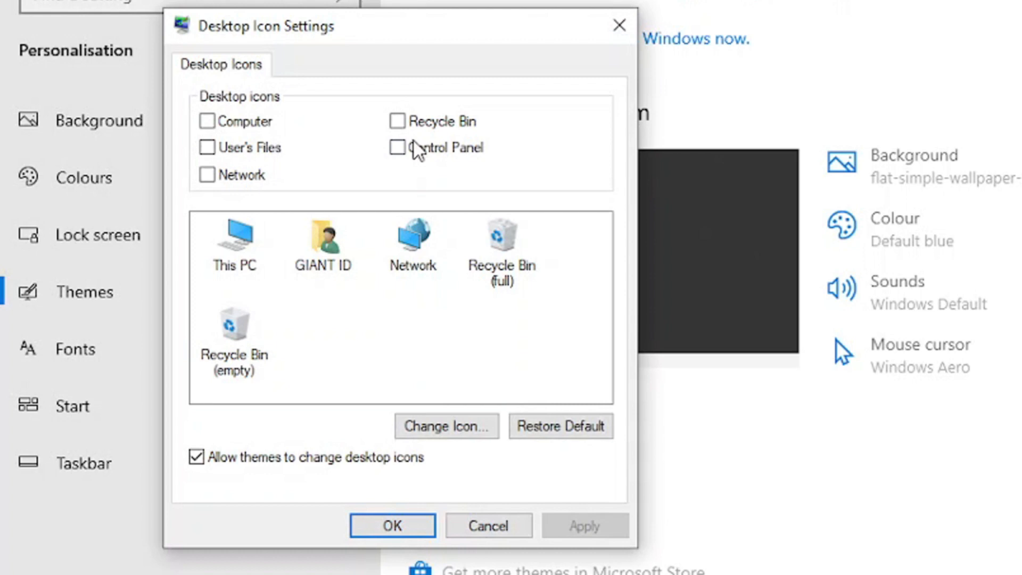
click(397, 122)
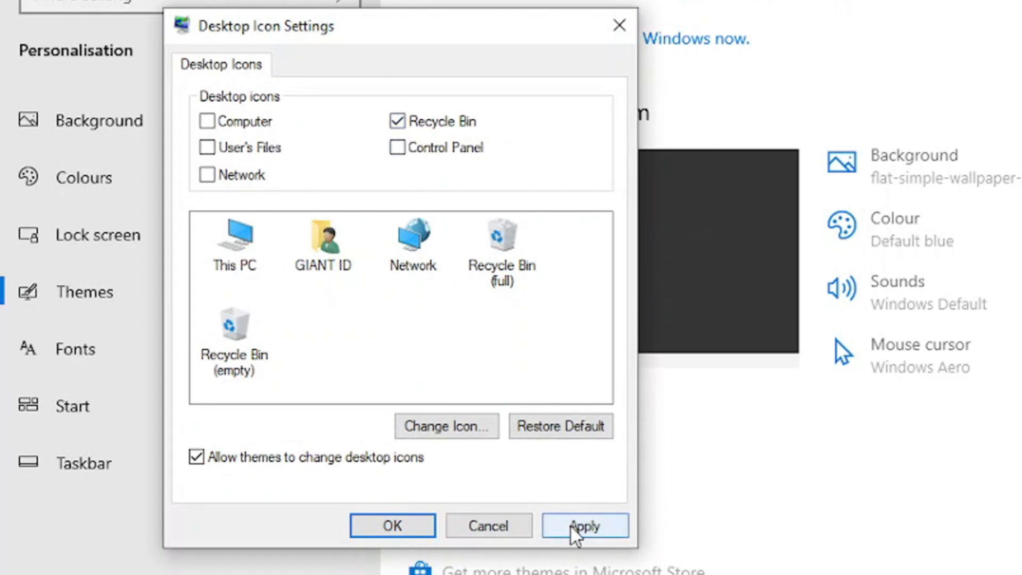